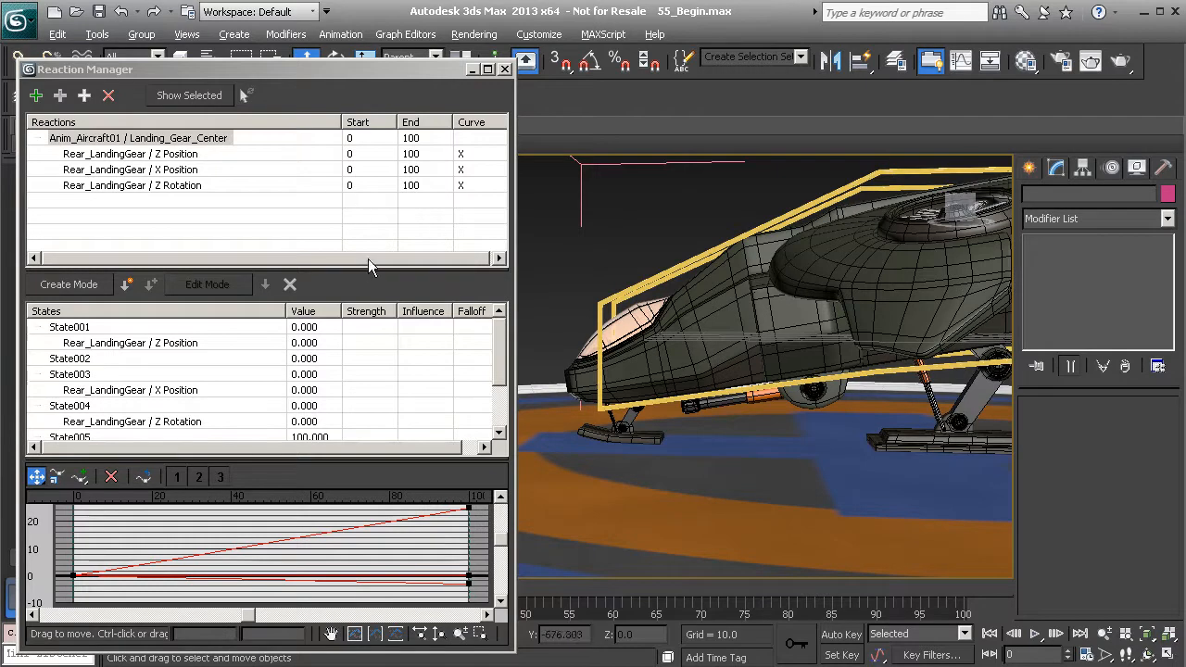
pyautogui.moveTo(458, 306)
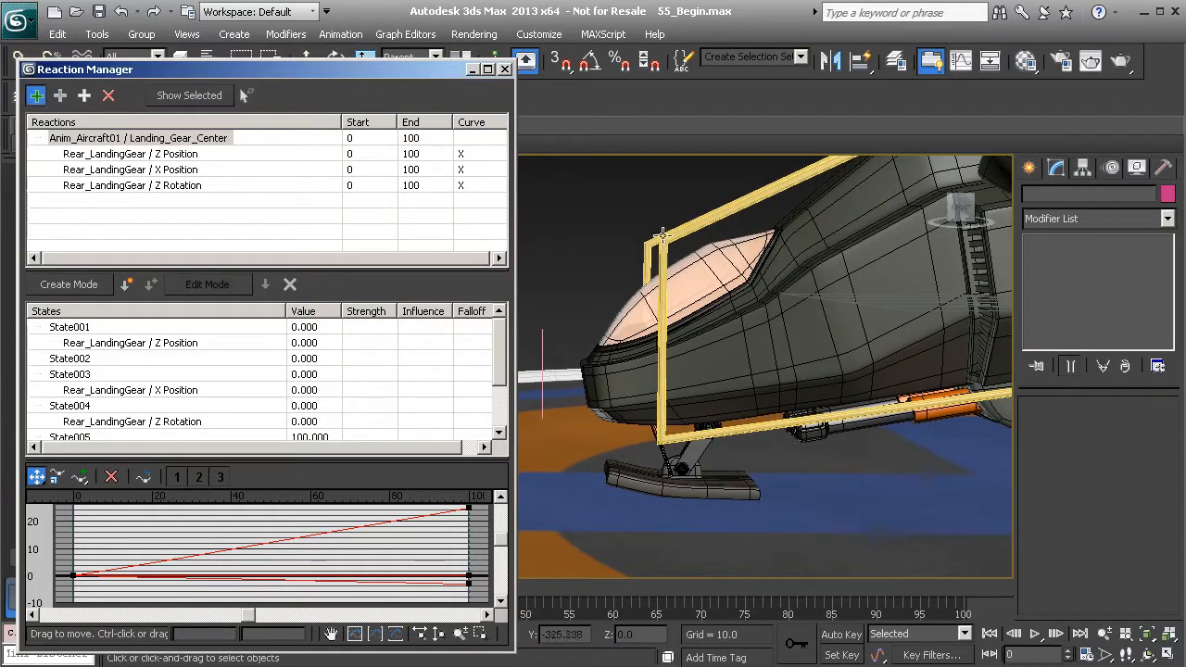
# Drive LandingGear_F's Z Position, X Position and Z Rotation from Anim_Aircraft01's Landing_Gear_Front.
pyautogui.rightClick(662, 237)
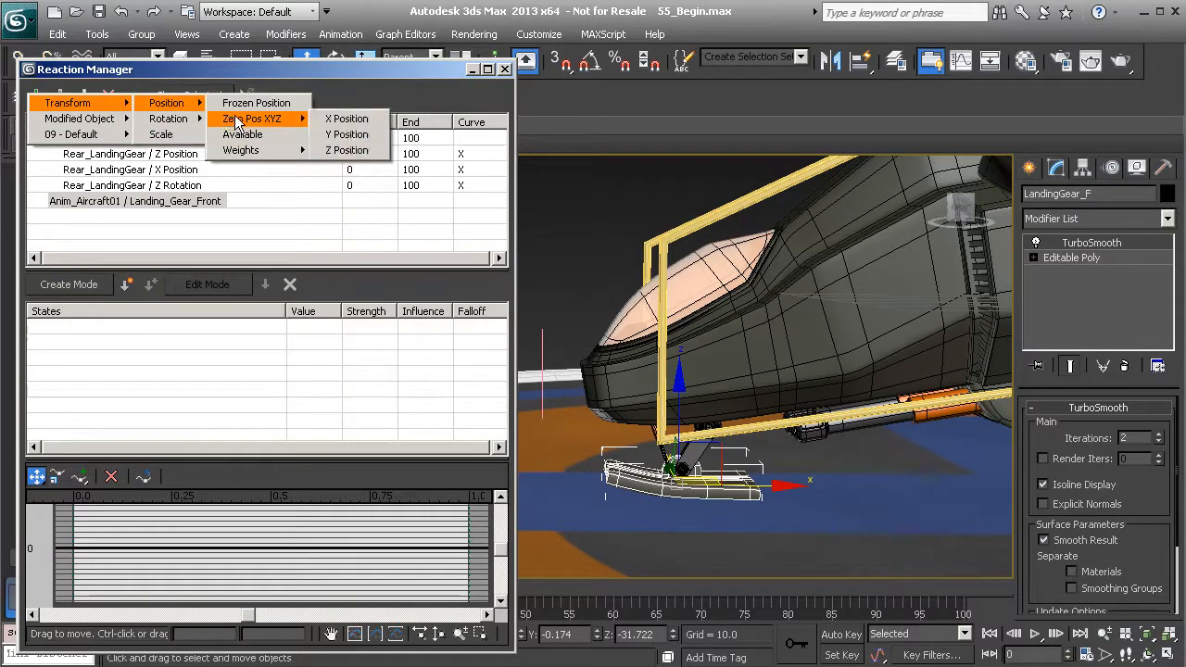
pyautogui.moveTo(348, 135)
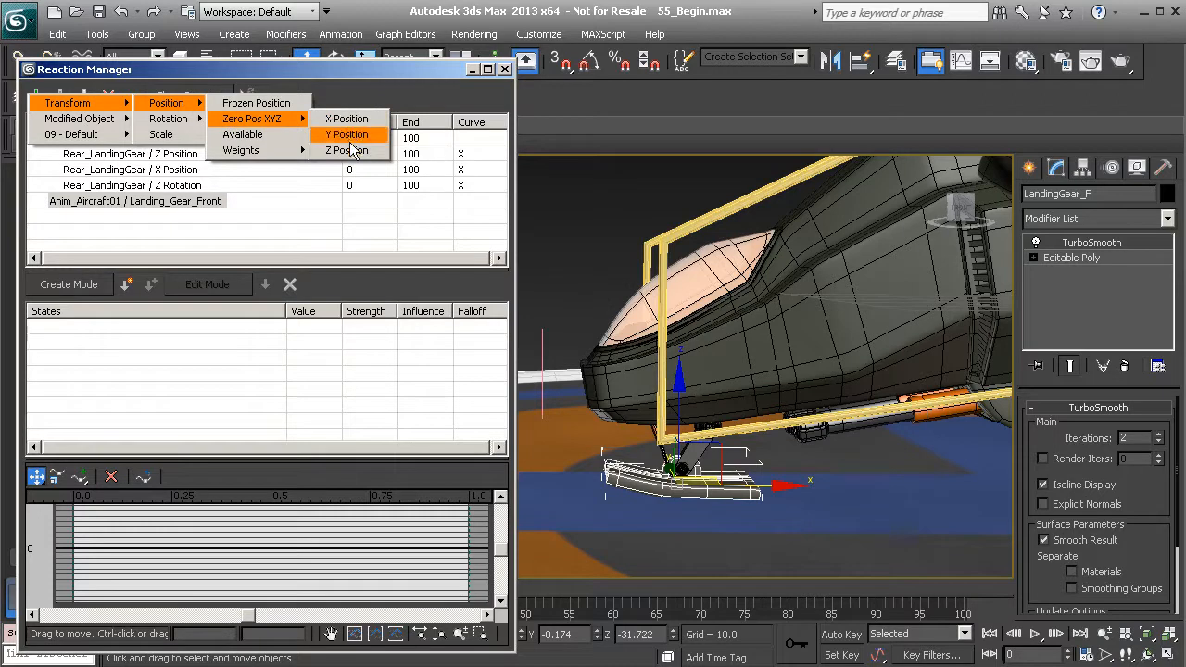
pyautogui.moveTo(347, 150)
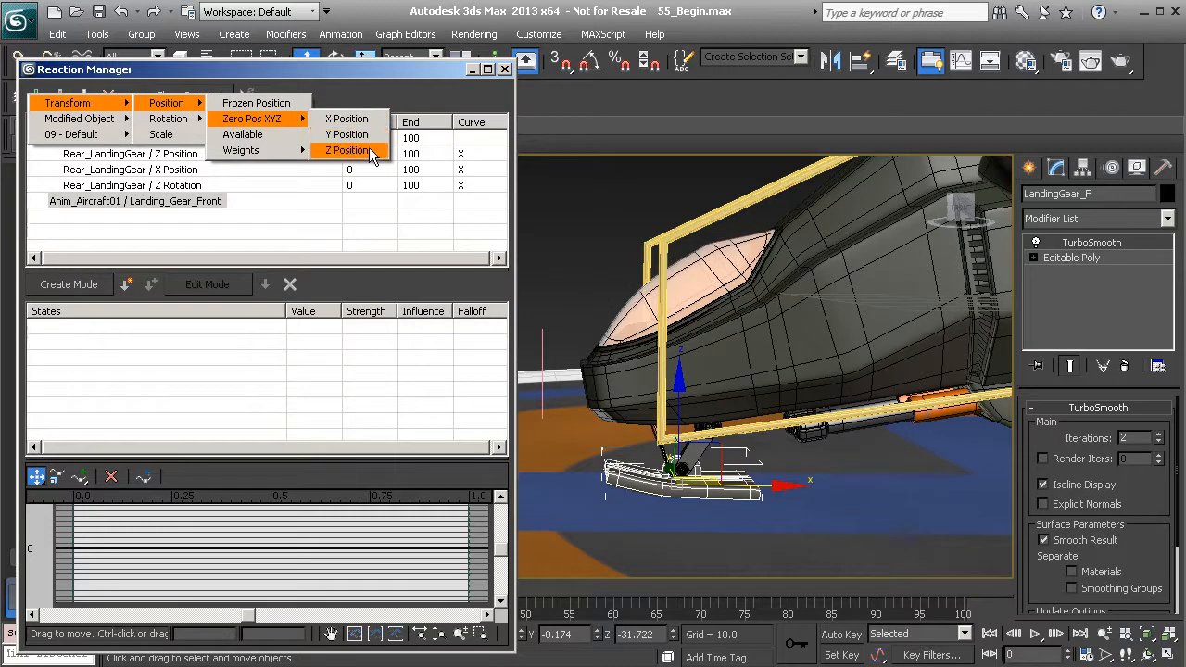
pyautogui.click(348, 150)
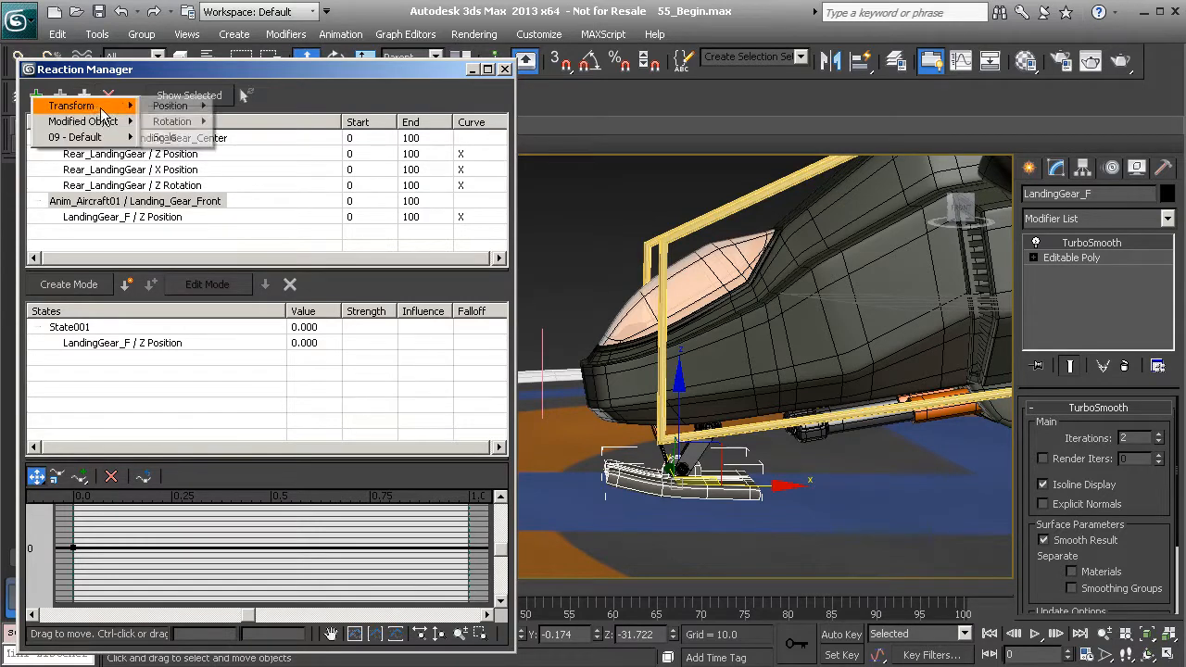
pyautogui.click(170, 105)
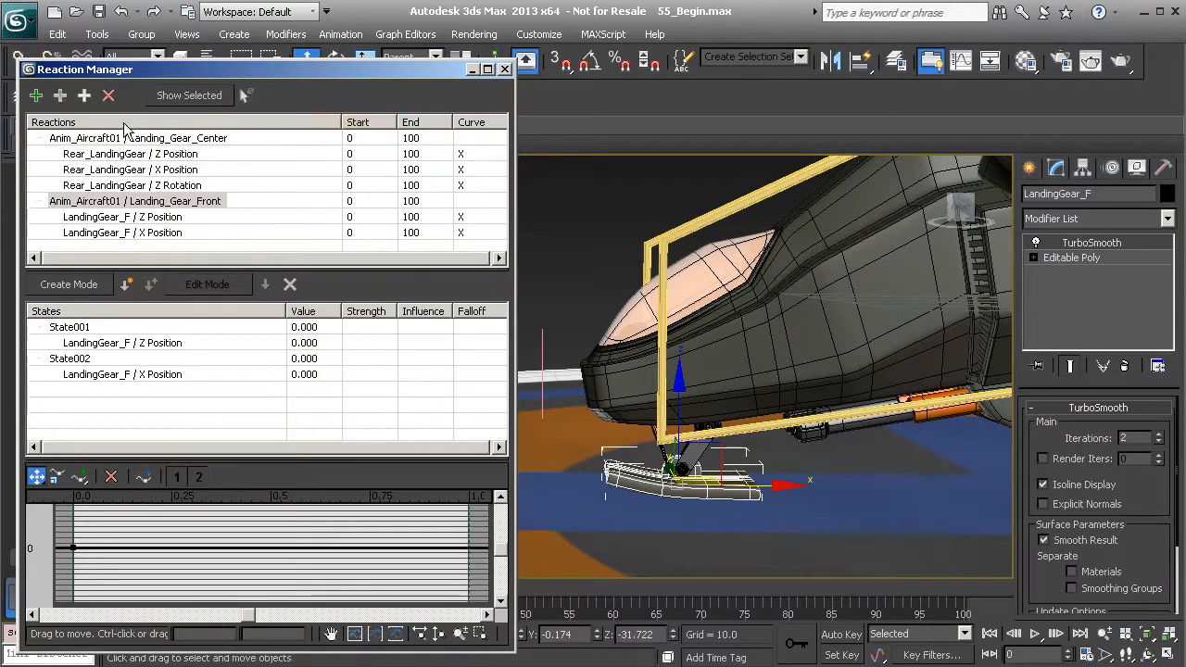
pyautogui.click(59, 95)
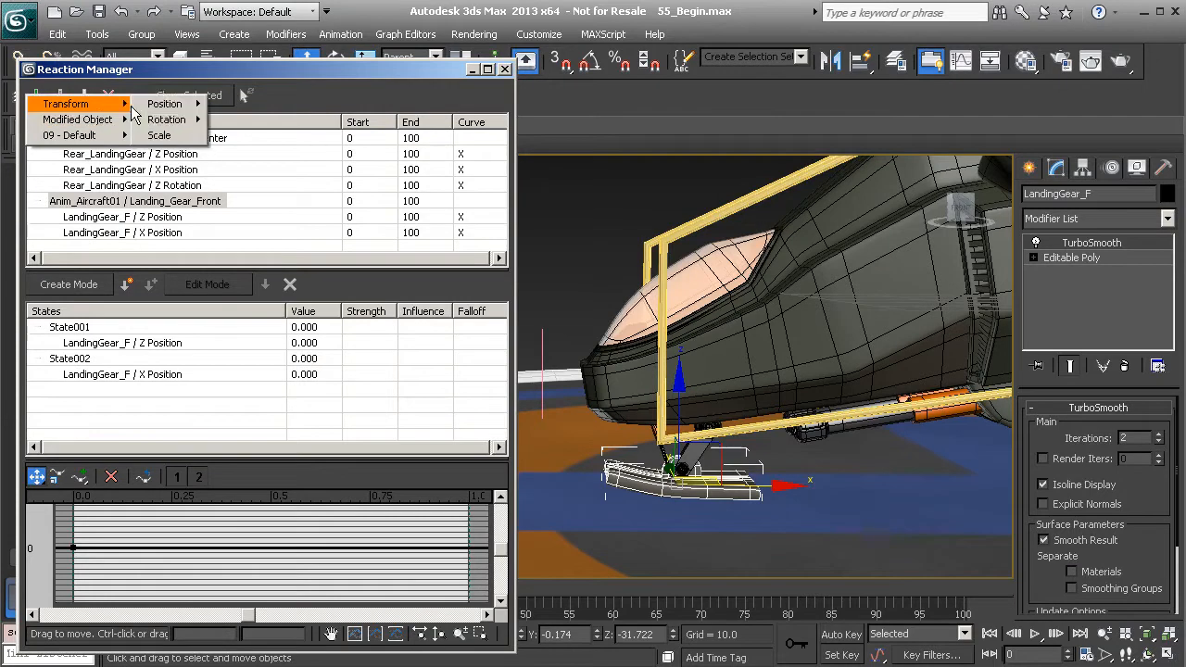
pyautogui.moveTo(166, 119)
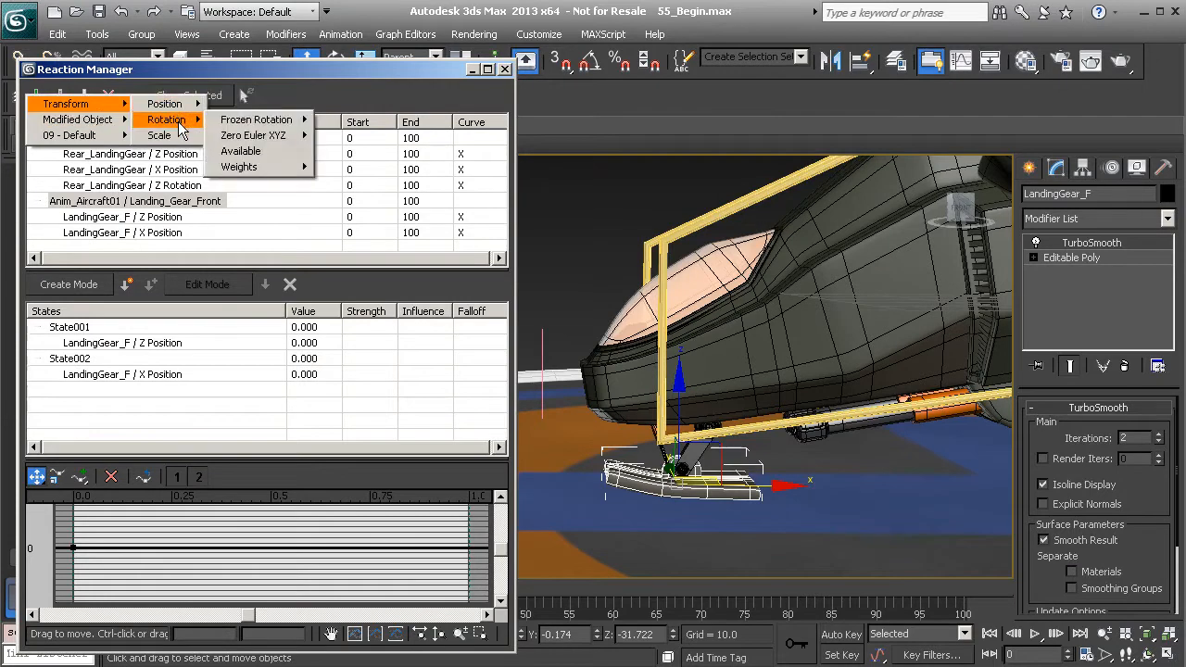
pyautogui.moveTo(253, 135)
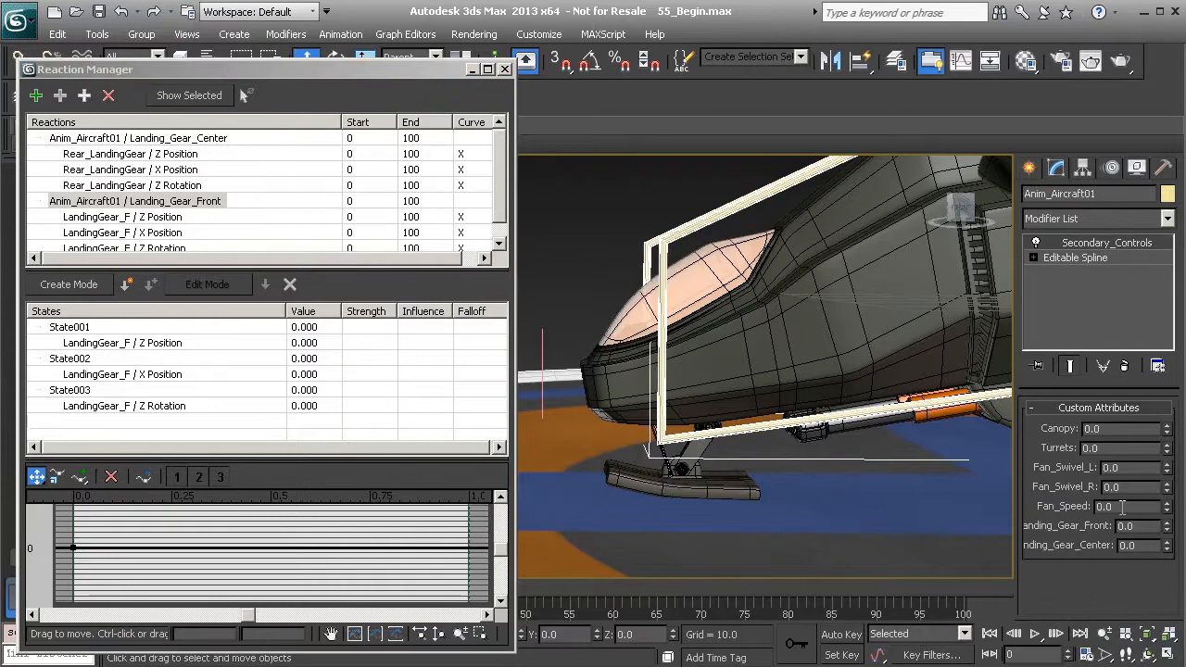
# Set Landing_Gear_Front to 100 and enter Reaction Manager Create Mode.
pyautogui.click(1126, 526)
pyautogui.write('100')
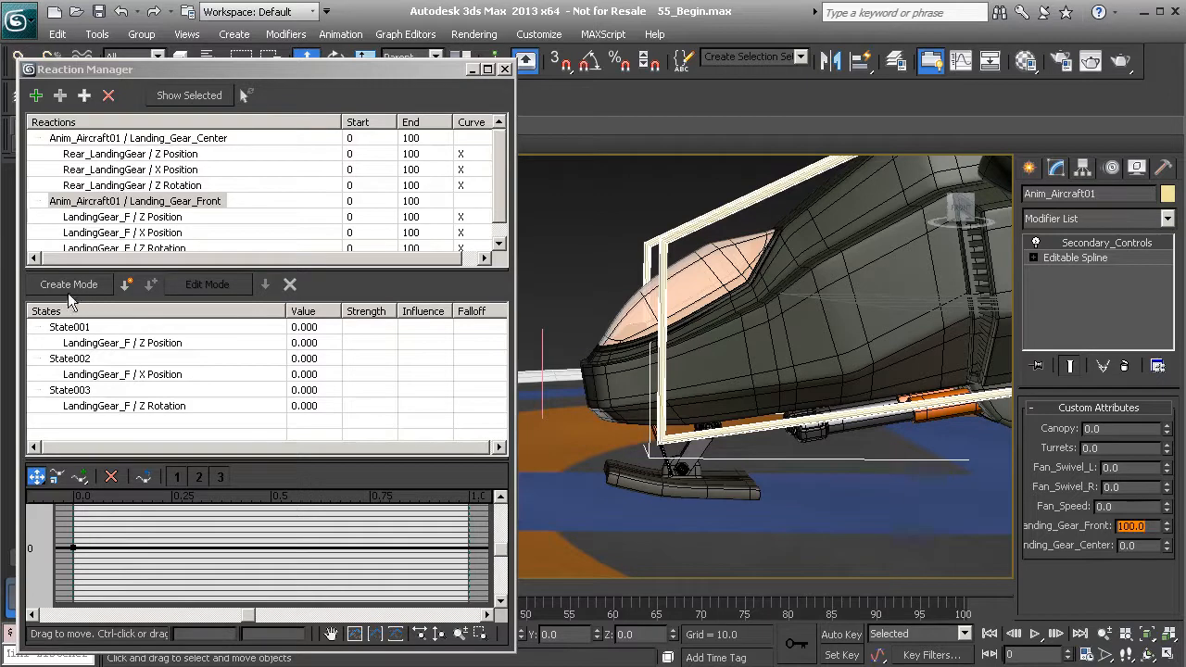
pyautogui.click(68, 284)
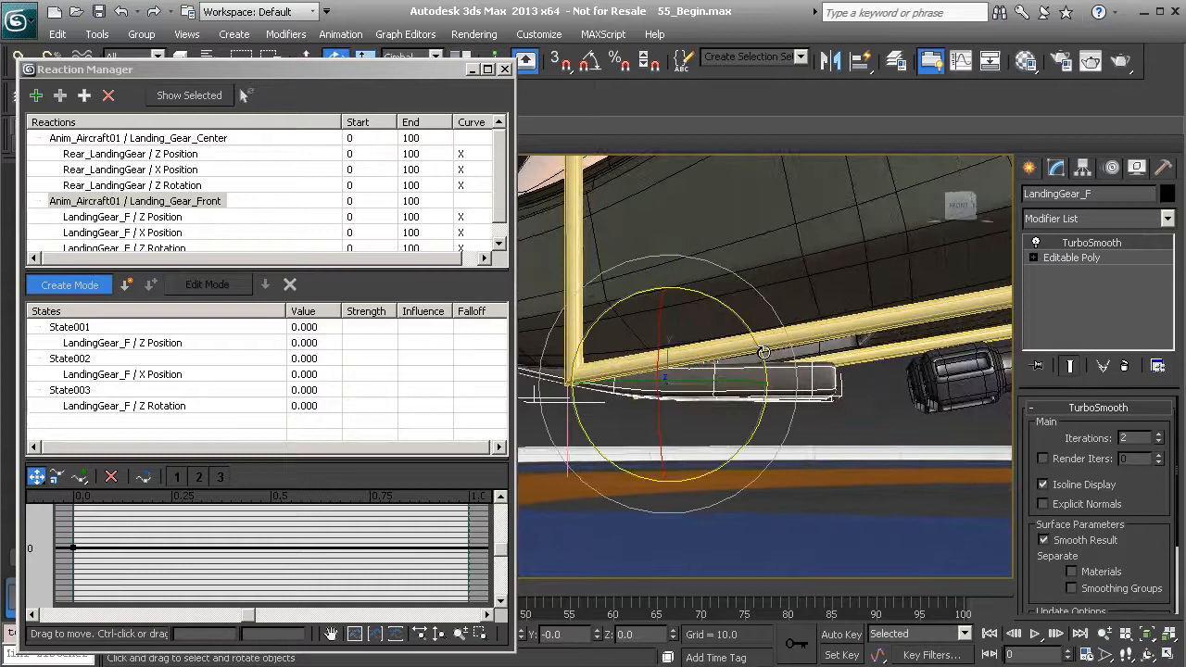
# Rotate LandingGear_F into its retracted pose for the value-100 state.
pyautogui.moveTo(760, 352); pyautogui.dragTo(755, 329)
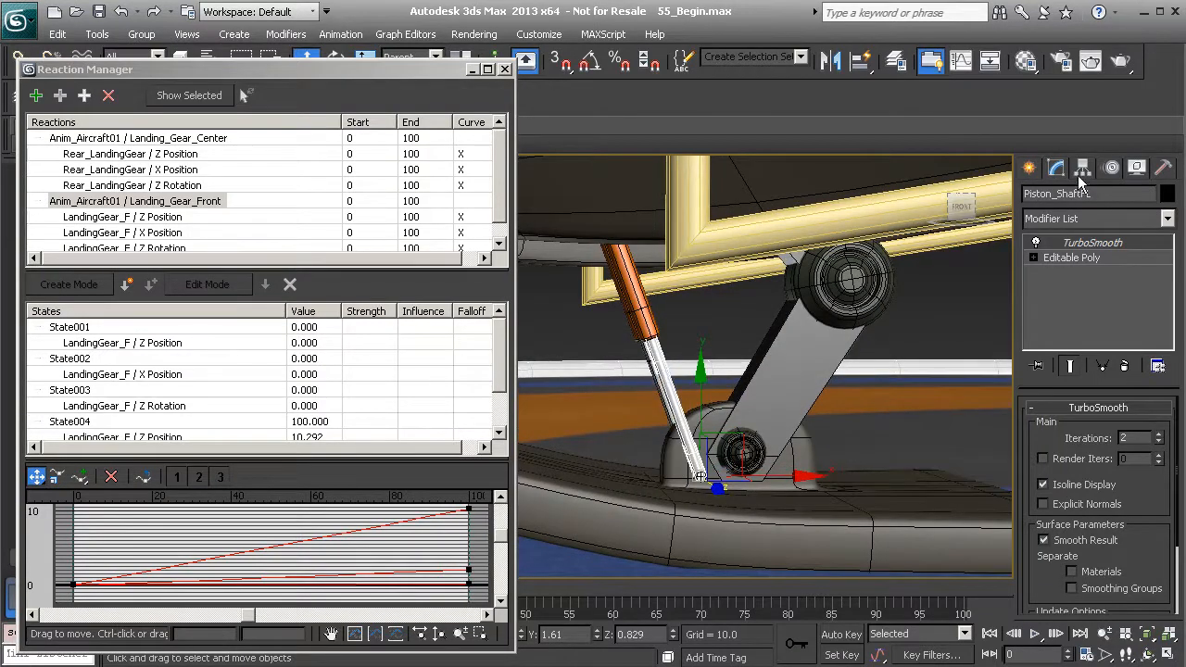
# Enable Affect Pivot Only to relocate the Piston_ShaftFL and Piston_Hydraulic_FL pivots.
pyautogui.click(1082, 168)
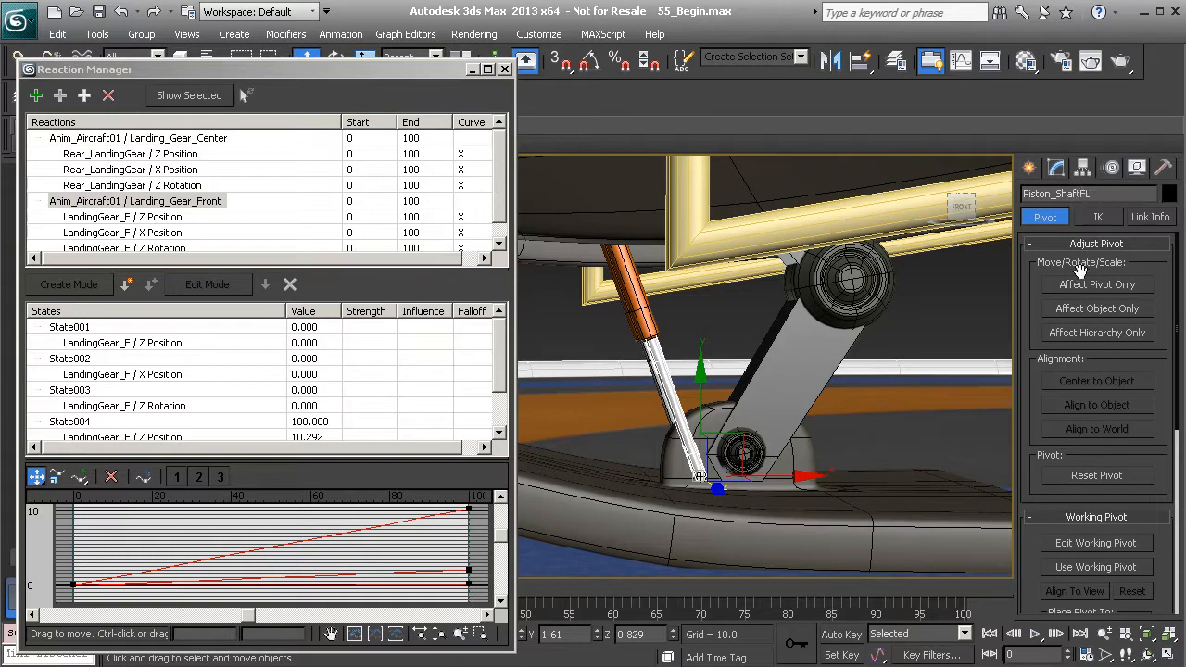
pyautogui.click(1096, 285)
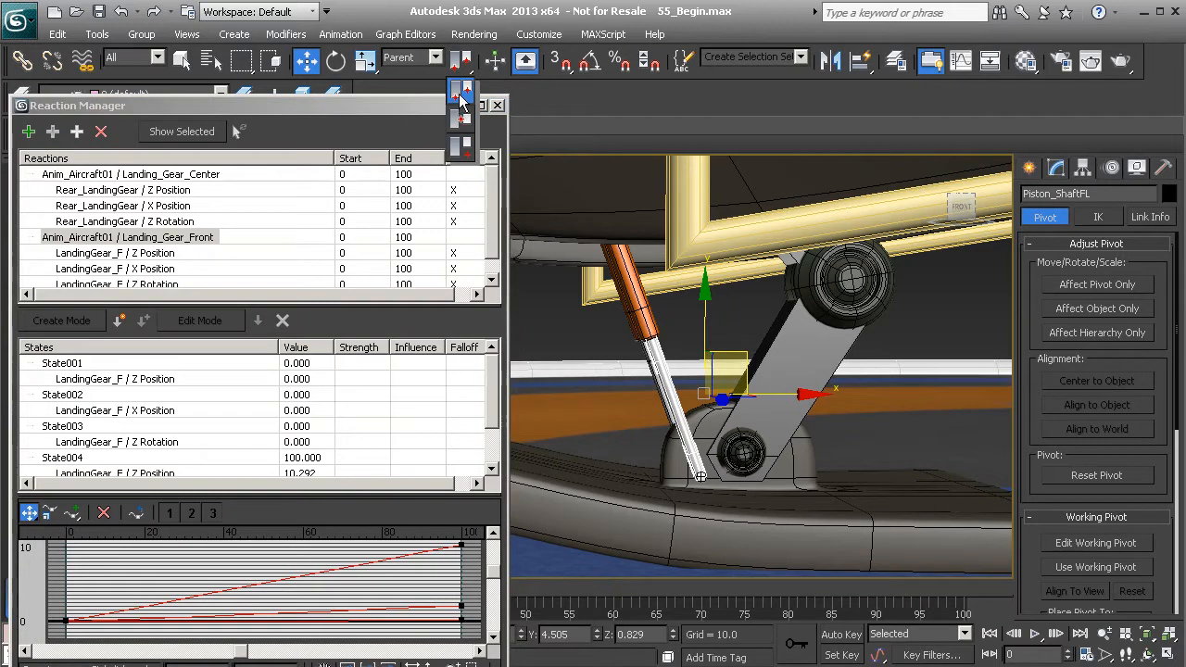
pyautogui.moveTo(463, 67)
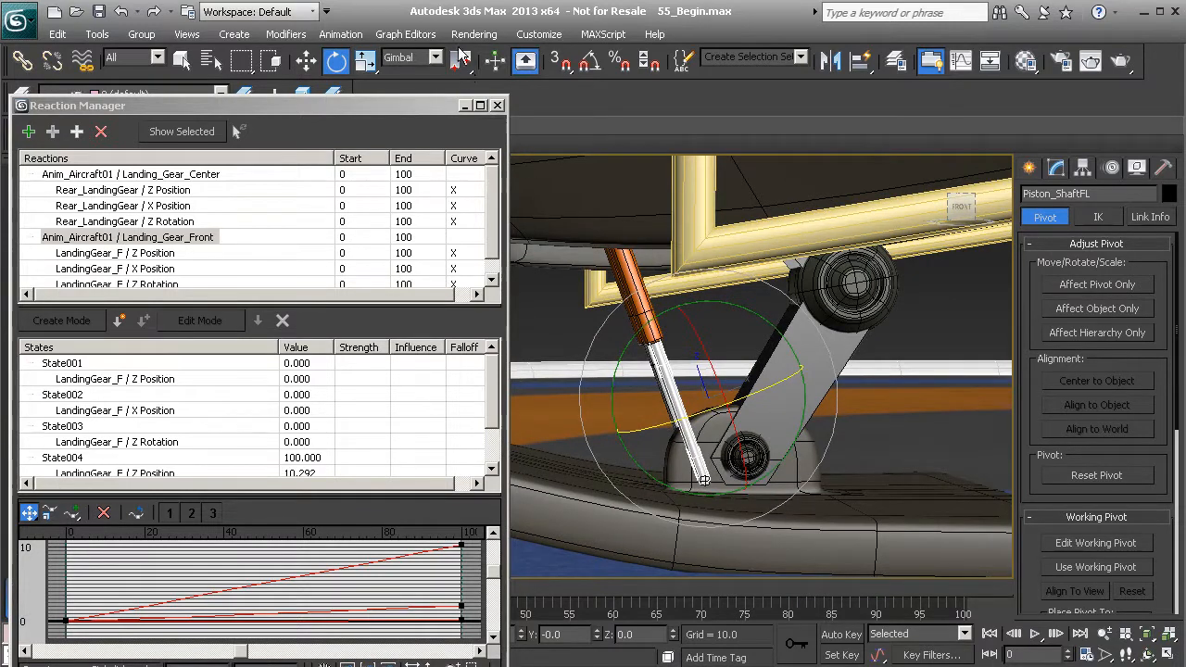
pyautogui.moveTo(463, 62)
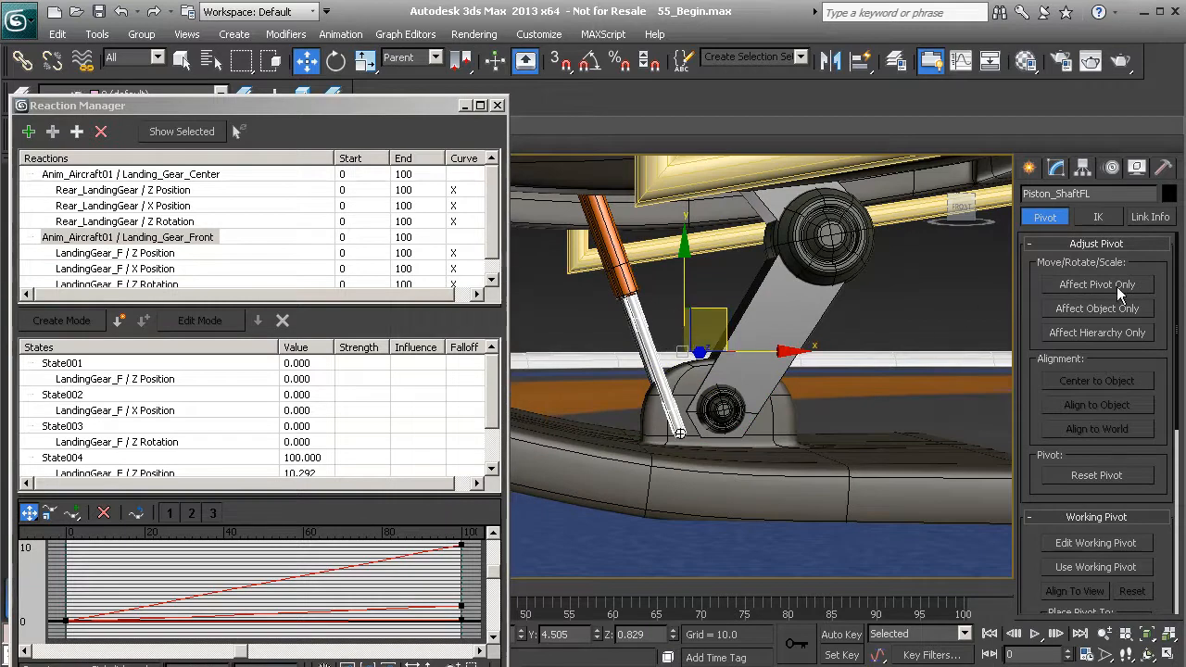
pyautogui.click(1096, 284)
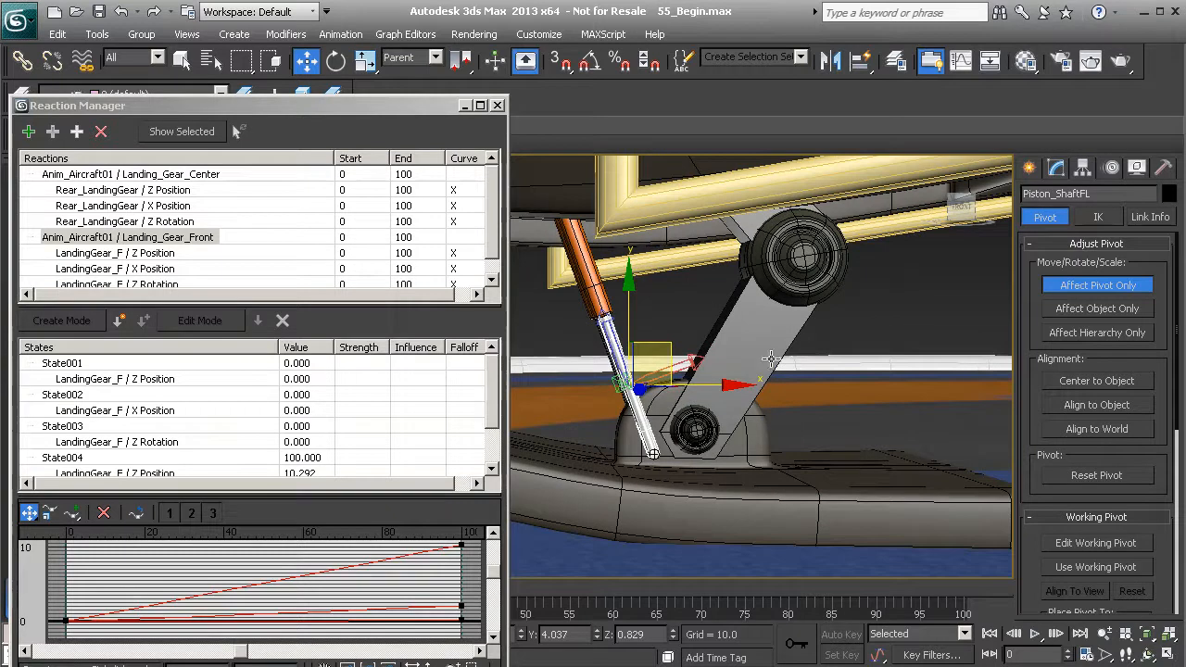
pyautogui.moveTo(904, 369)
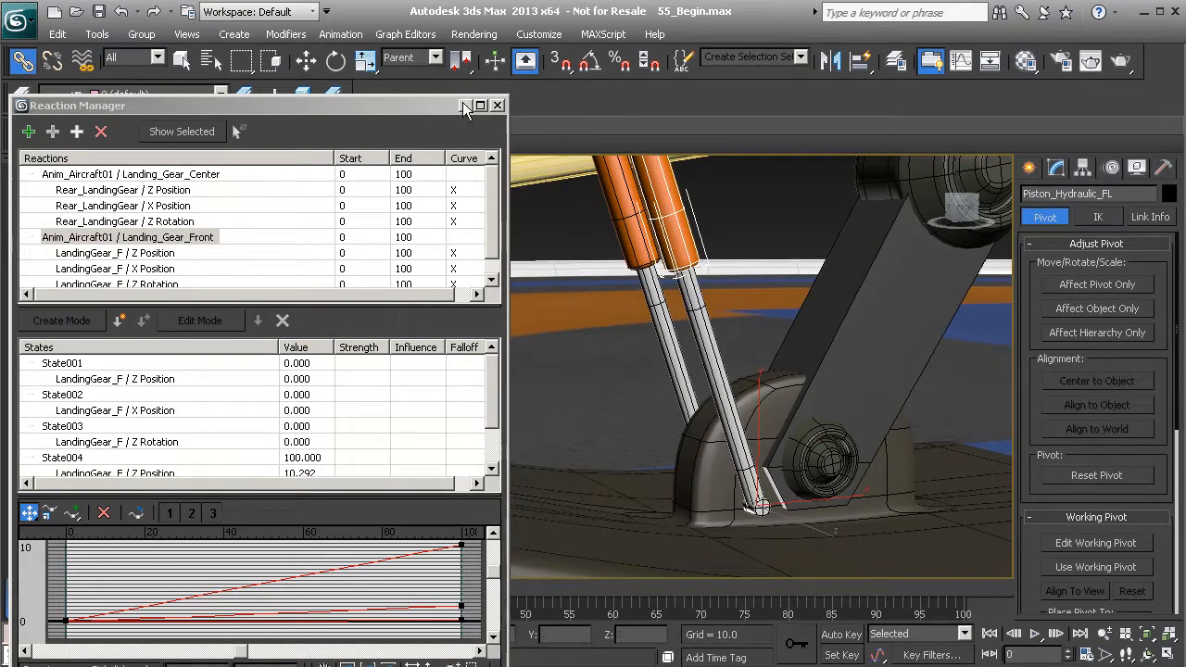
# Minimize Reaction Manager, link Piston_Hydraulic_FR to a parent, and rotate Piston_Shaft_FR.
pyautogui.click(497, 105)
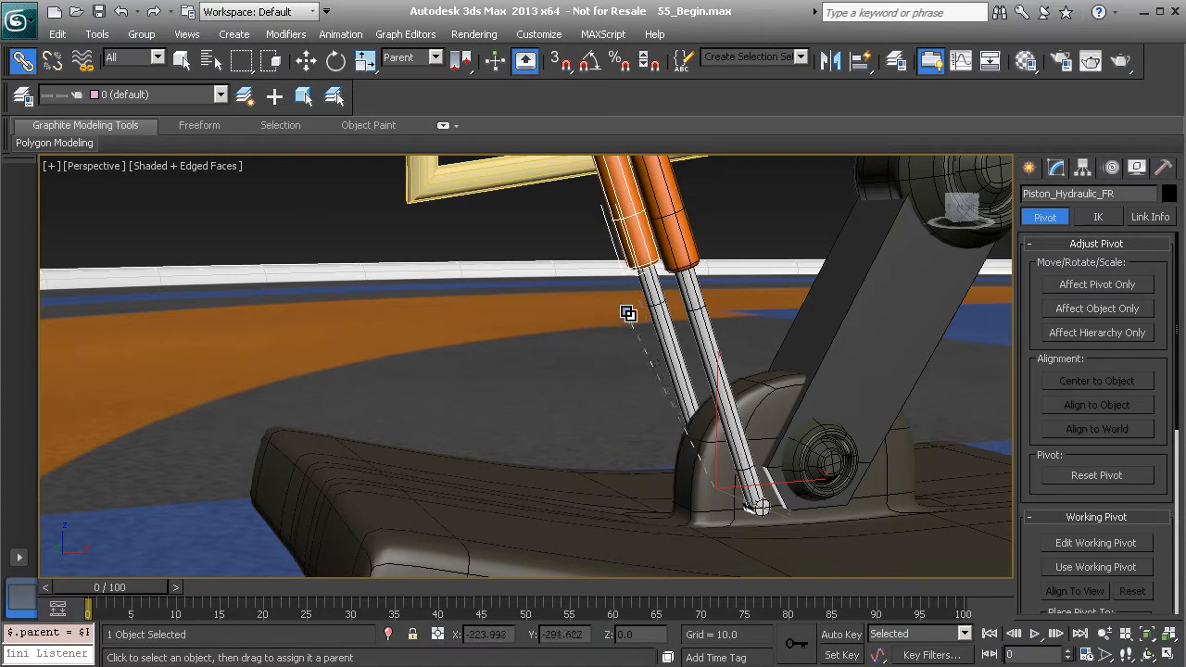
pyautogui.moveTo(628, 313); pyautogui.dragTo(633, 213)
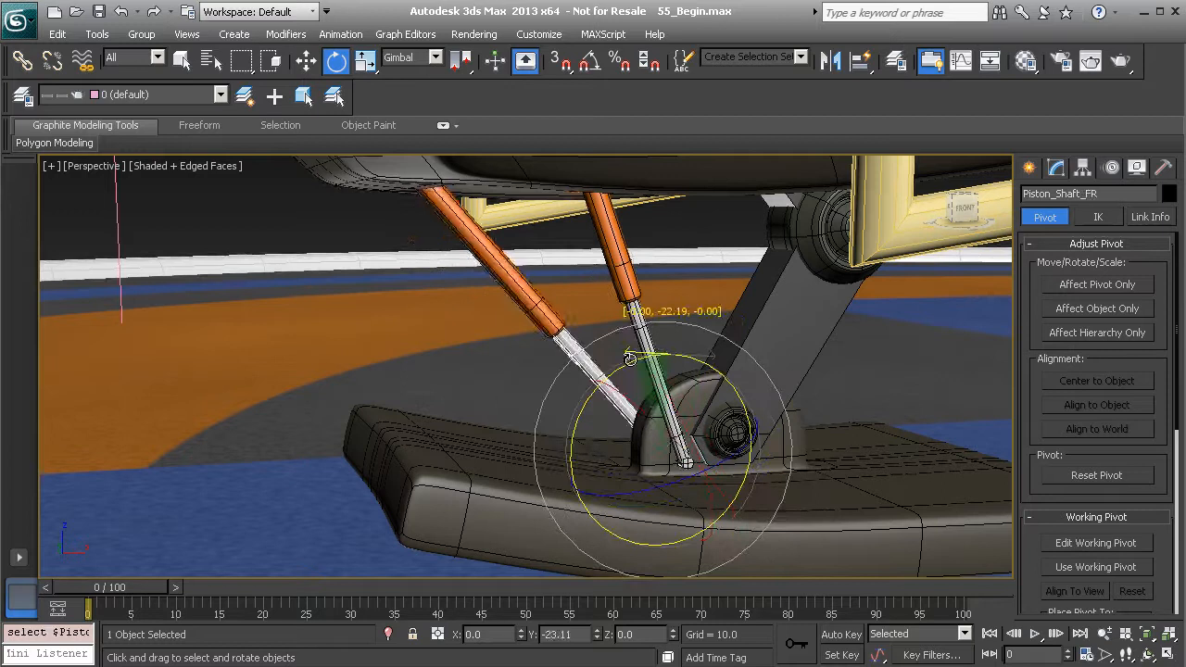
pyautogui.moveTo(630, 356); pyautogui.dragTo(646, 386)
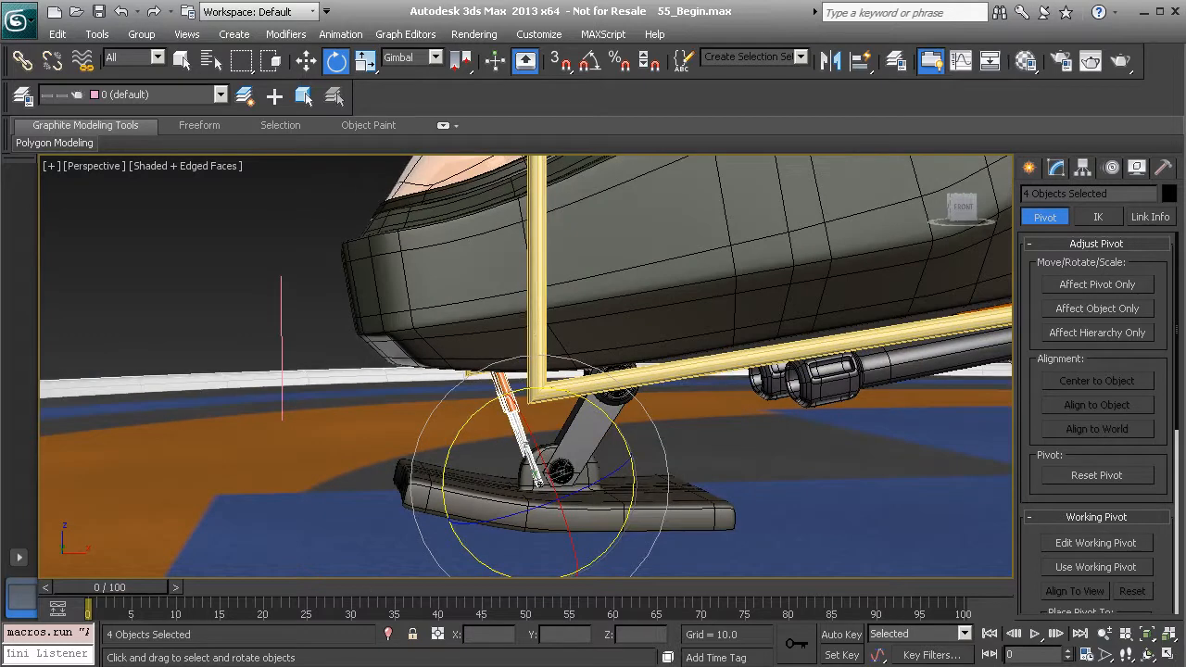
# Reopen Reaction Manager with two front piston objects selected.
pyautogui.click(382, 389)
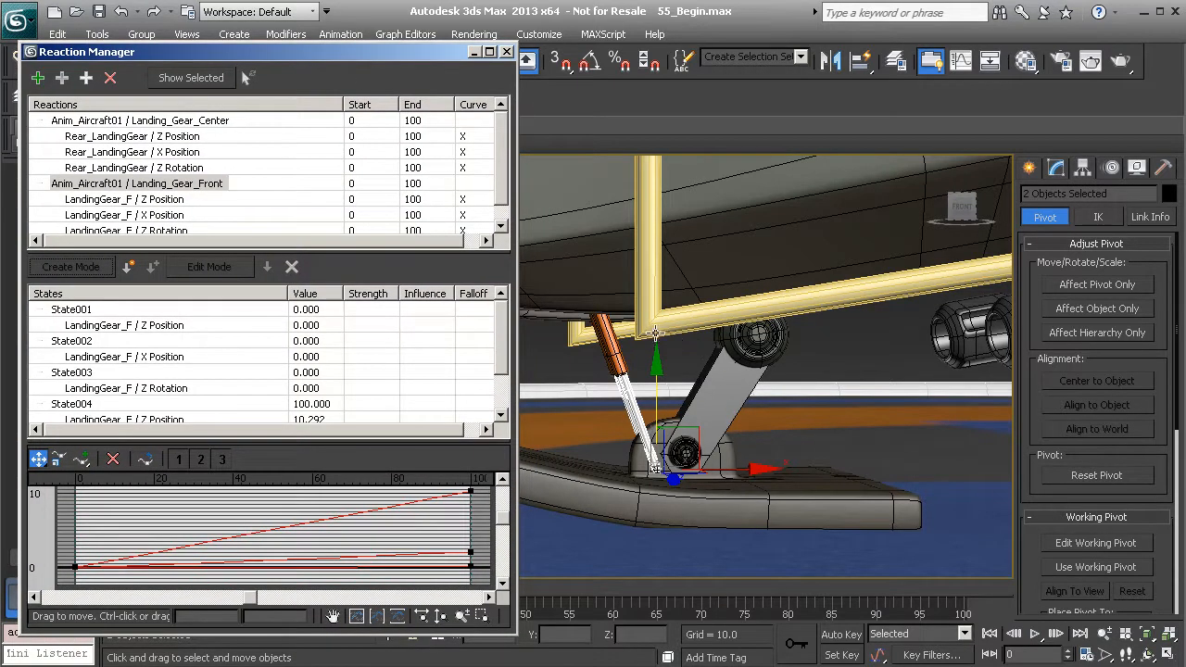
# Add the selected gear pieces' Y Position and Frozen Rotation tracks to Landing_Gear_Front.
pyautogui.click(137, 183)
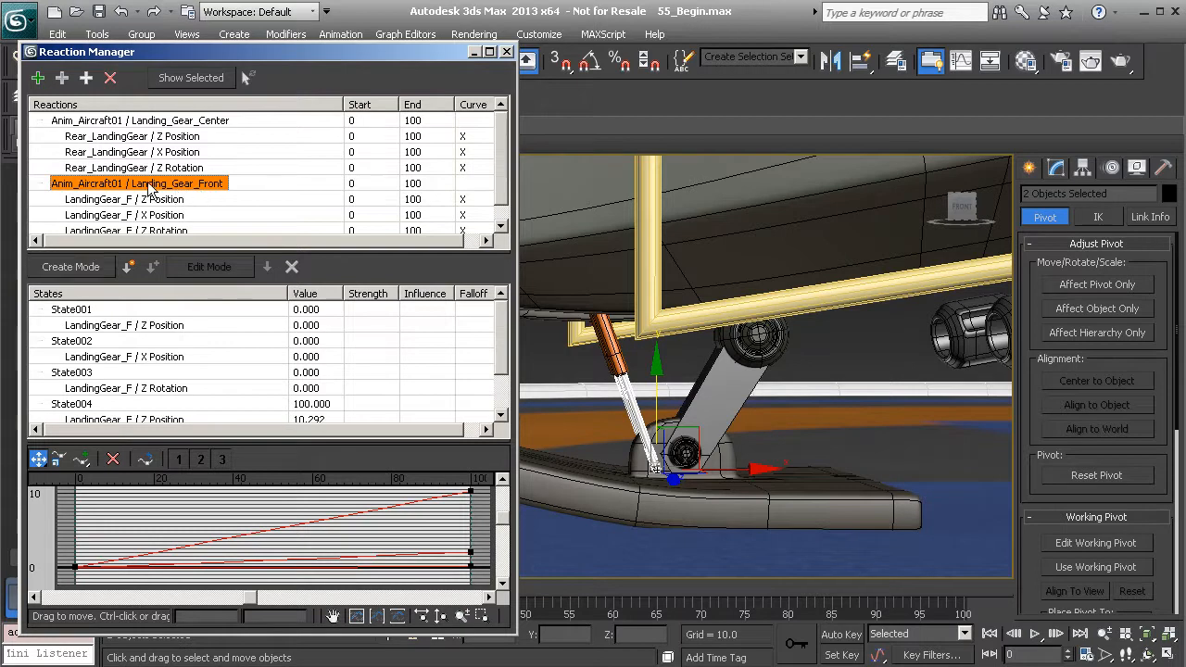
pyautogui.moveTo(195, 192)
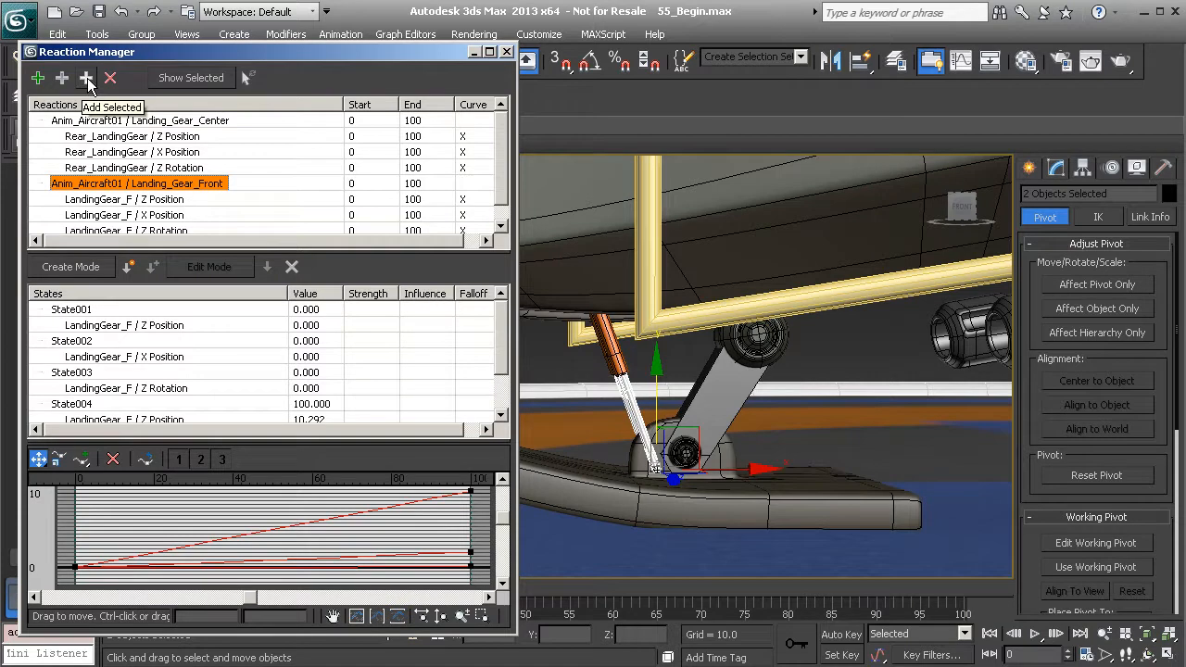
pyautogui.click(86, 78)
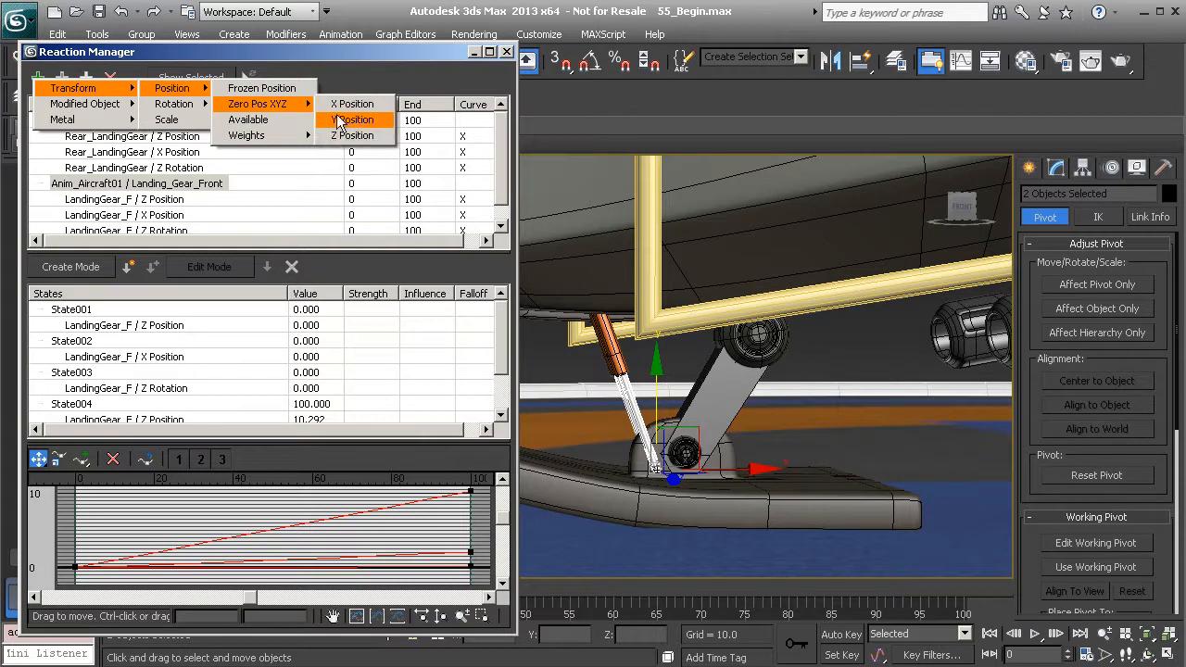
pyautogui.click(353, 119)
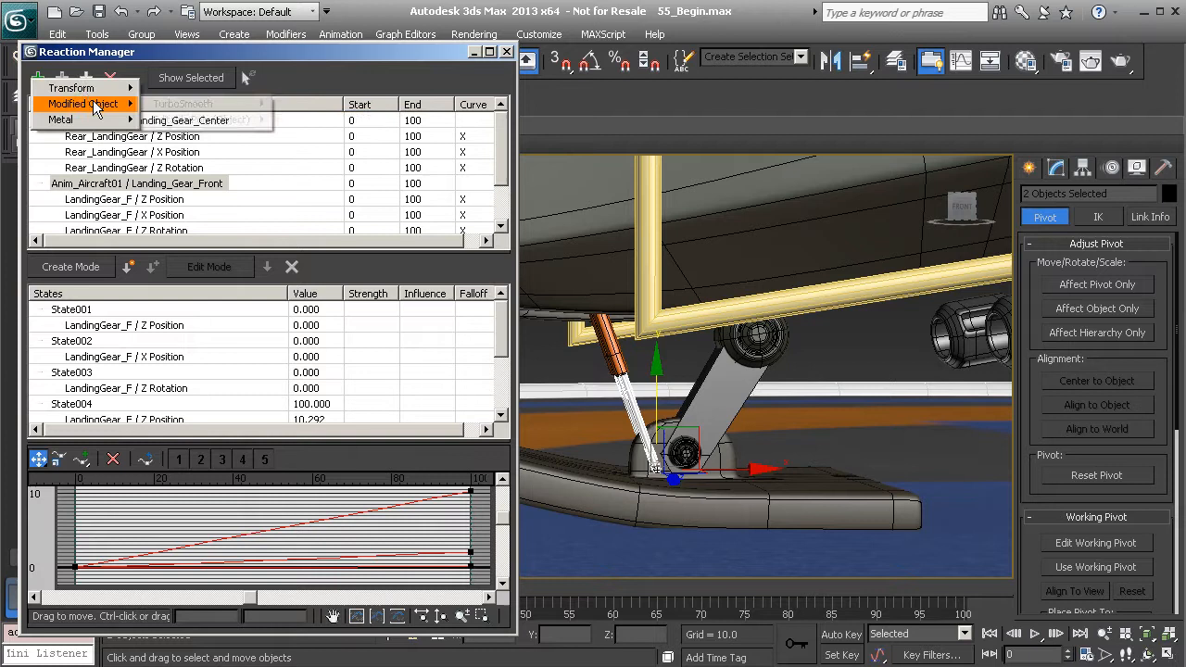
pyautogui.moveTo(71, 88)
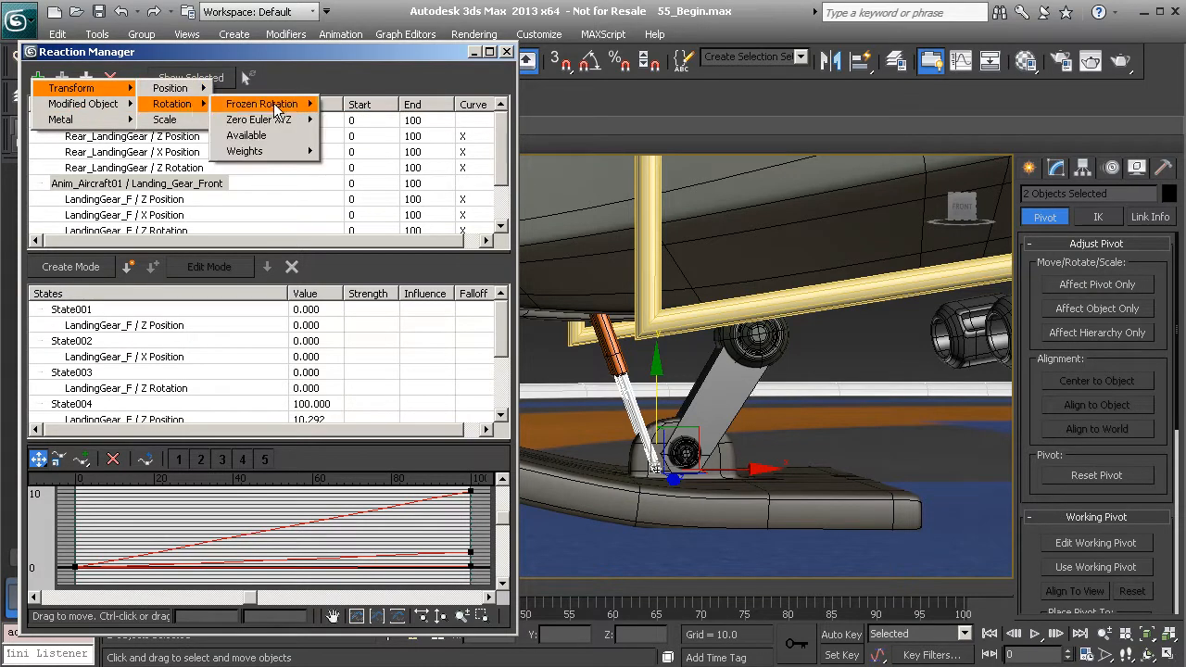
pyautogui.click(357, 135)
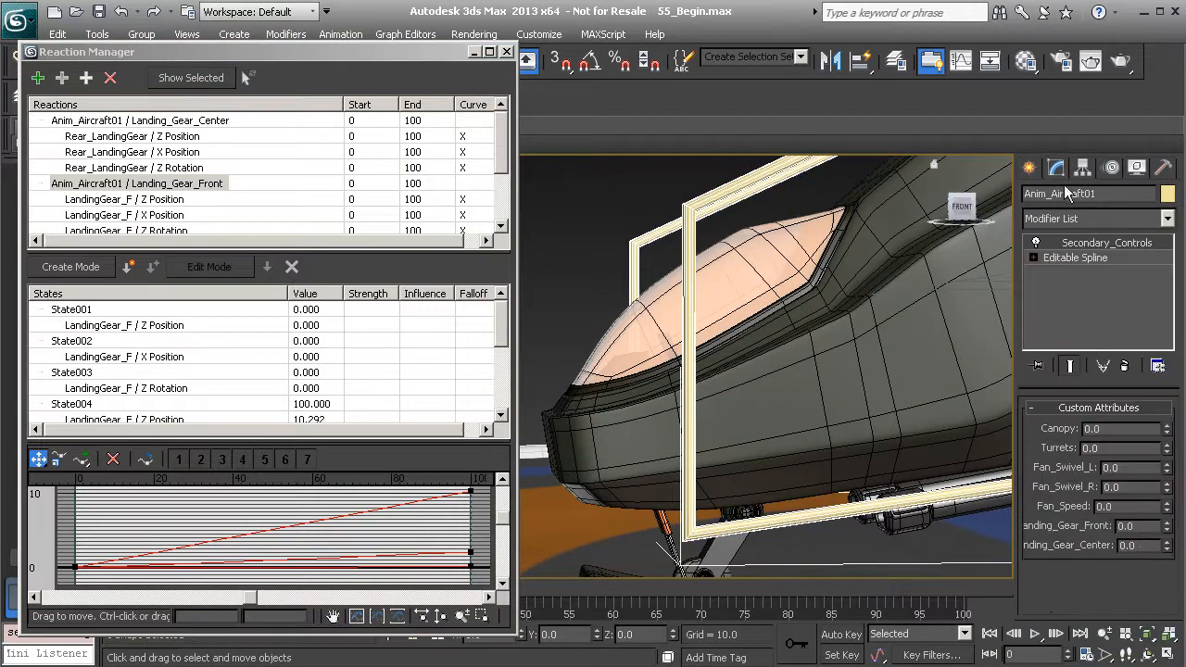
# Activate Create Mode with the two front gear pieces selected.
pyautogui.click(1125, 526)
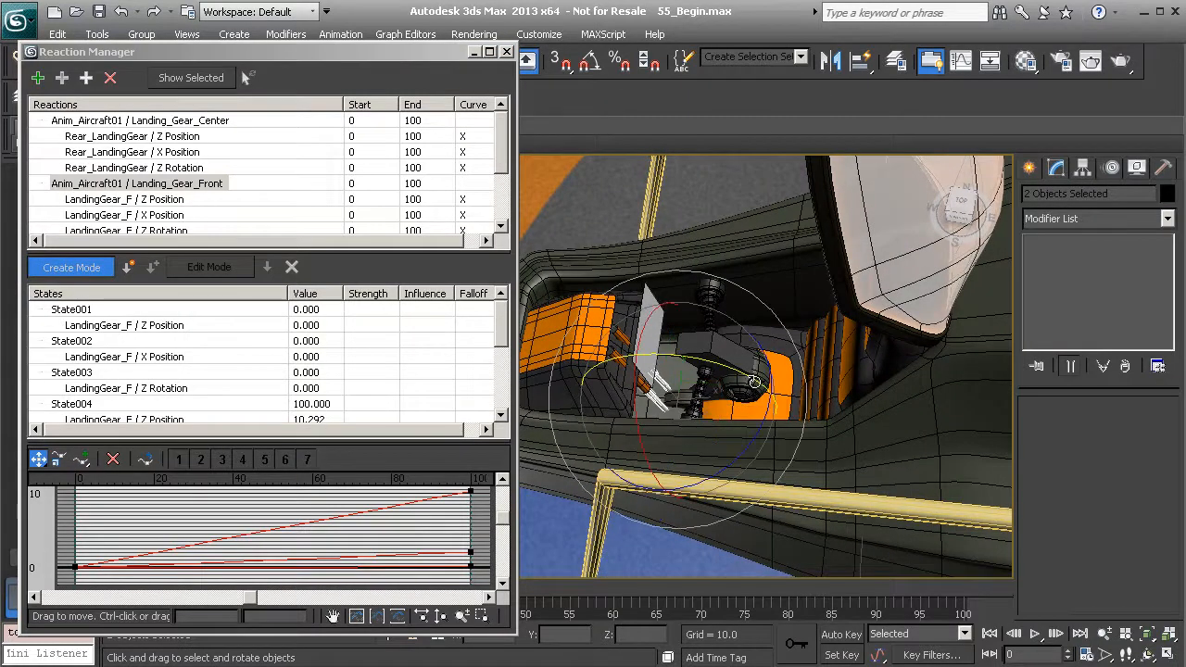
# Rotate the two selected gear pieces into their tucked retracted pose.
pyautogui.moveTo(750, 385); pyautogui.dragTo(654, 375)
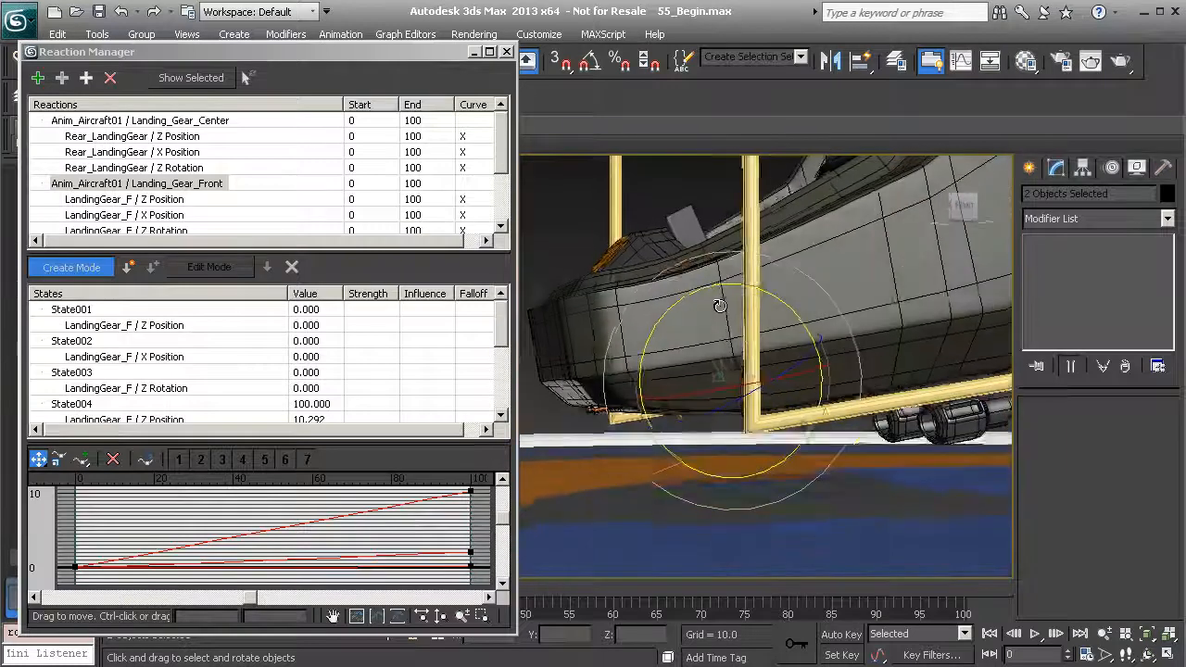
pyautogui.moveTo(720, 305); pyautogui.dragTo(674, 305)
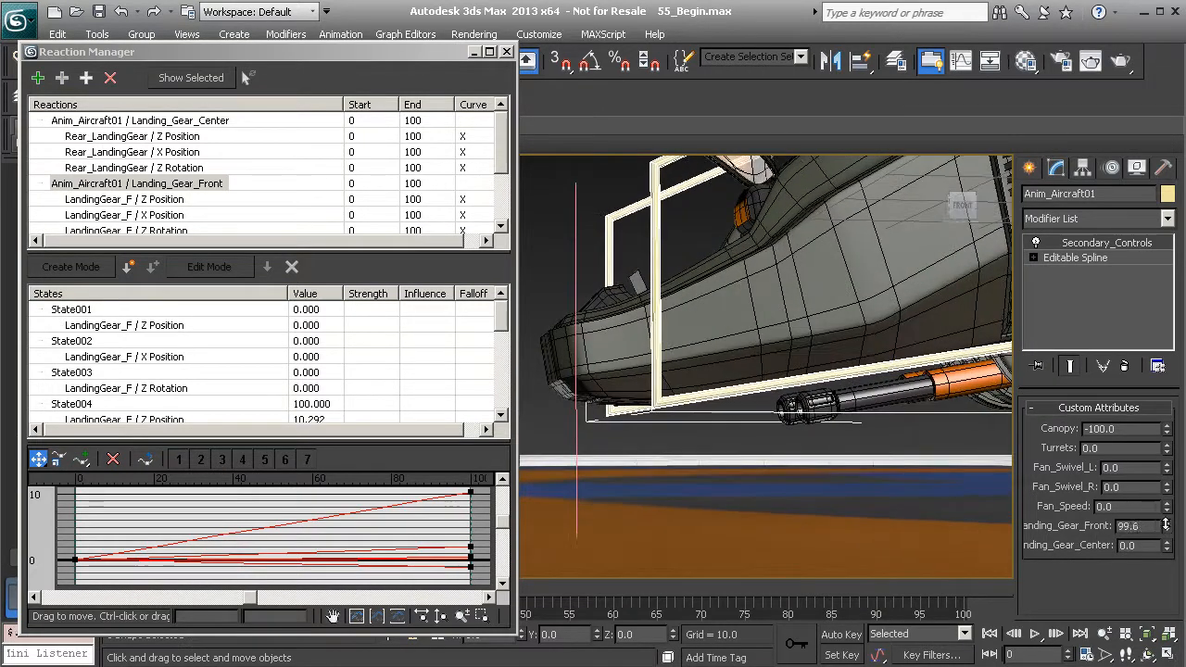
# Drag the Landing_Gear_Front spinner to about 99.6 to test the retraction.
pyautogui.moveTo(1165, 523); pyautogui.dragTo(1166, 532)
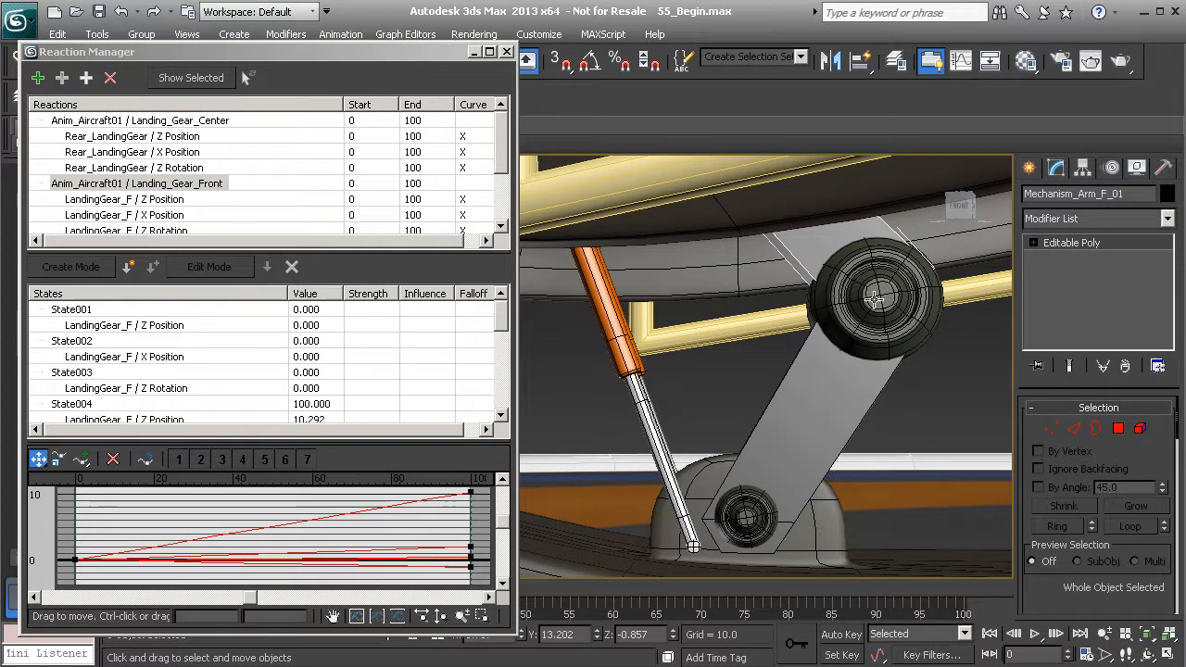
pyautogui.moveTo(765, 491)
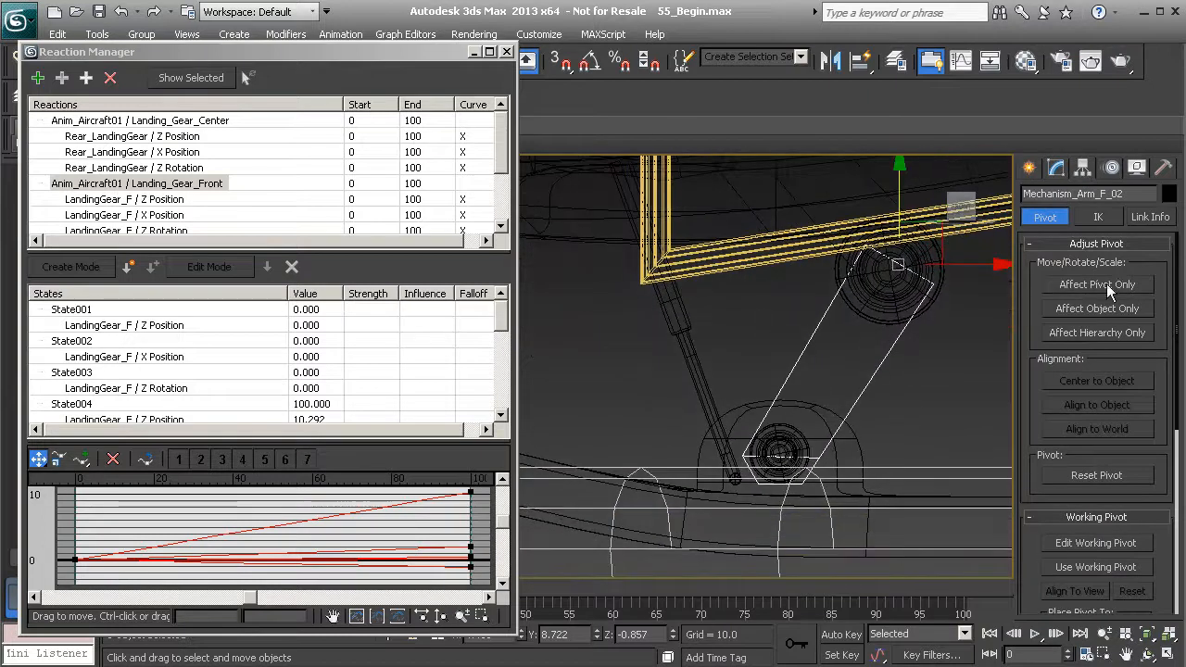
# Enable Affect Pivot Only to edit the mechanism arm's pivot point.
pyautogui.click(1097, 284)
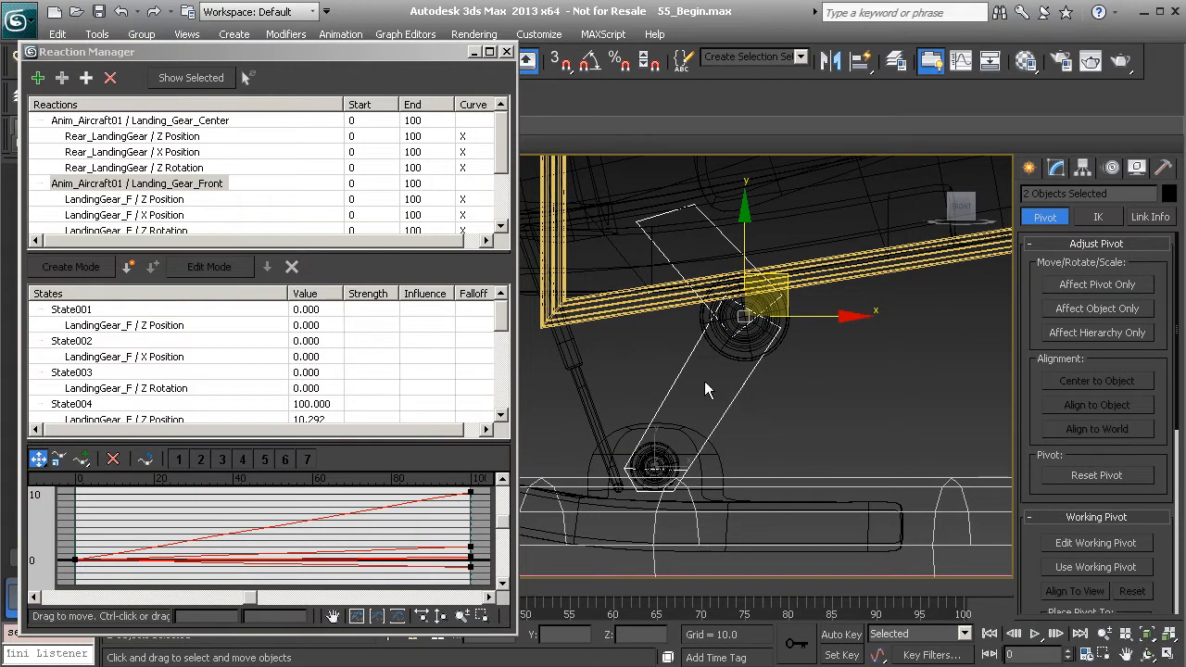
pyautogui.moveTo(748, 402)
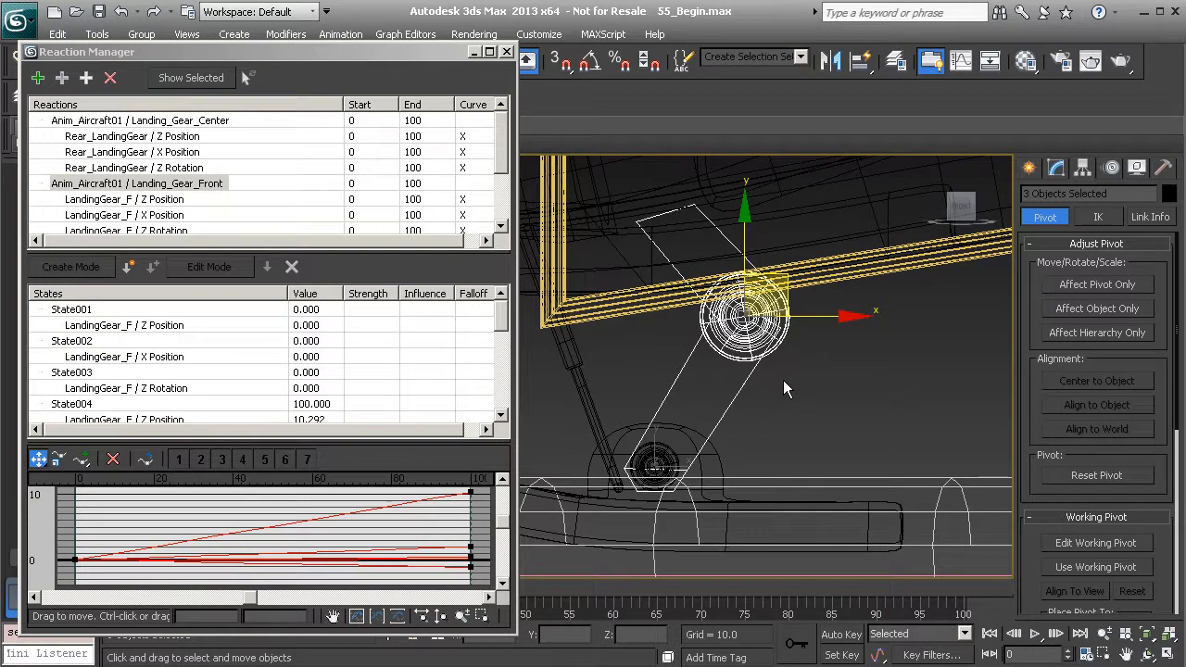
pyautogui.moveTo(808, 400)
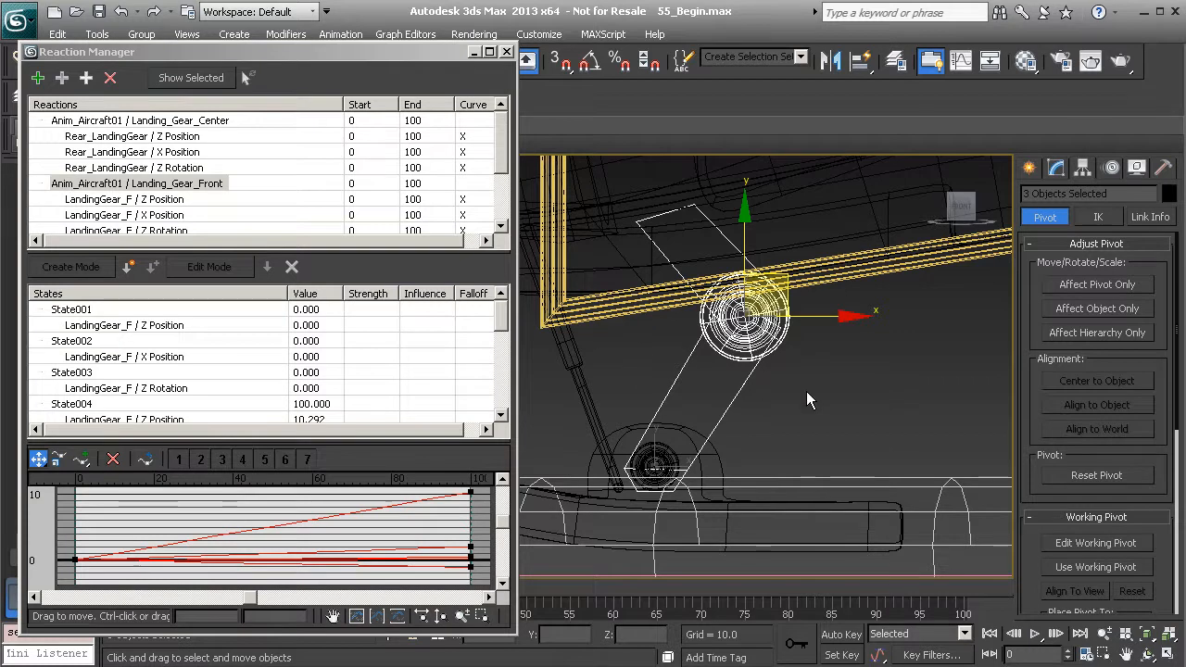
# Freeze transforms on the three front mechanism pieces and confirm.
pyautogui.rightClick(750, 310)
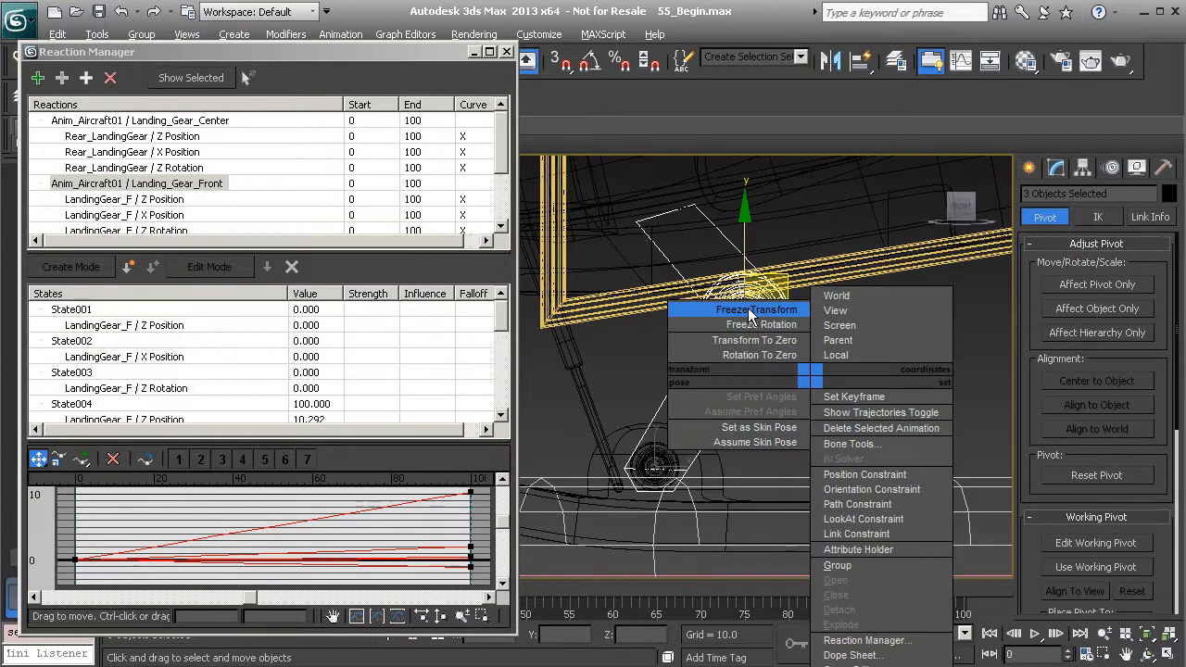
pyautogui.click(755, 309)
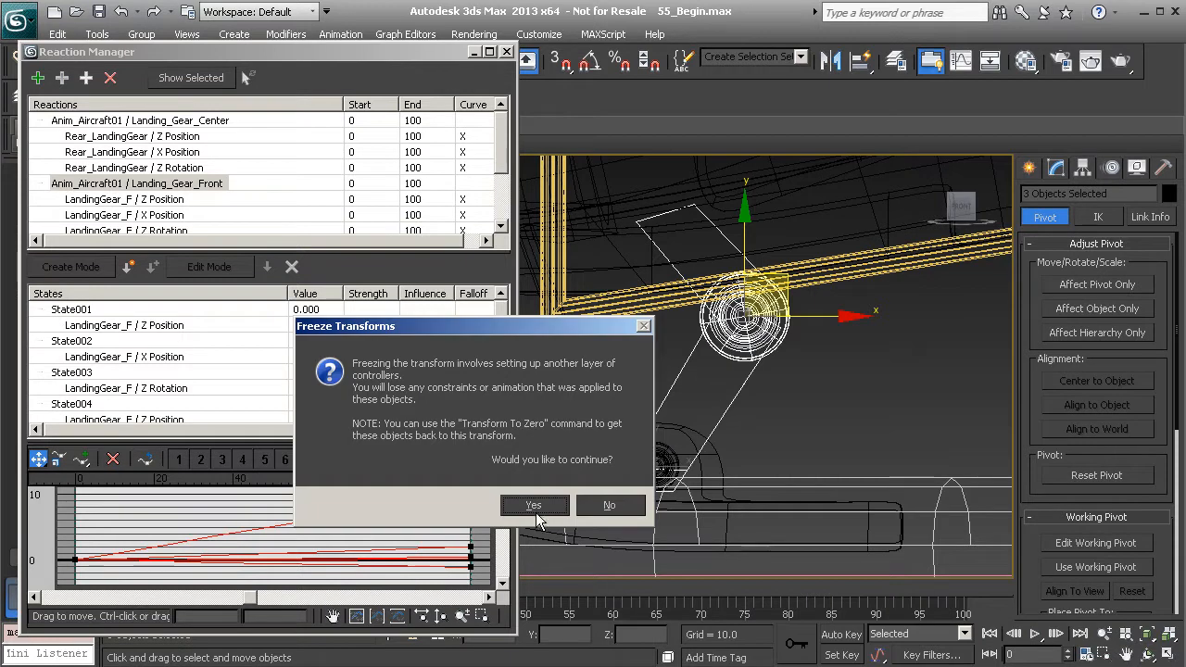
pyautogui.click(532, 505)
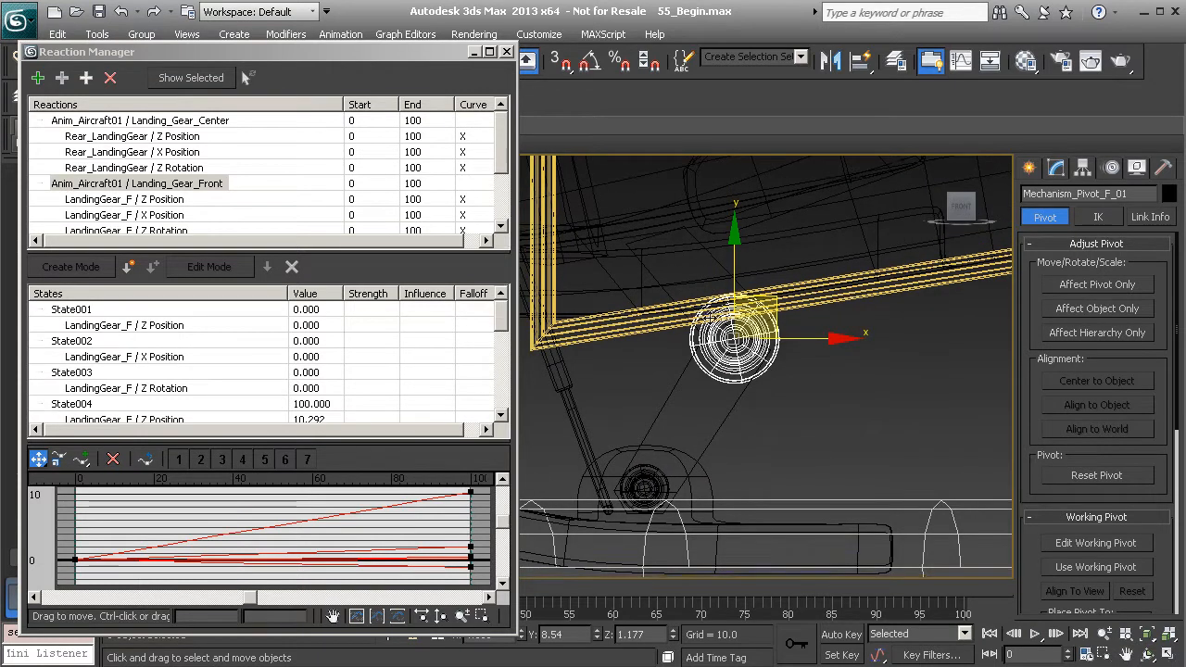
pyautogui.moveTo(774, 348)
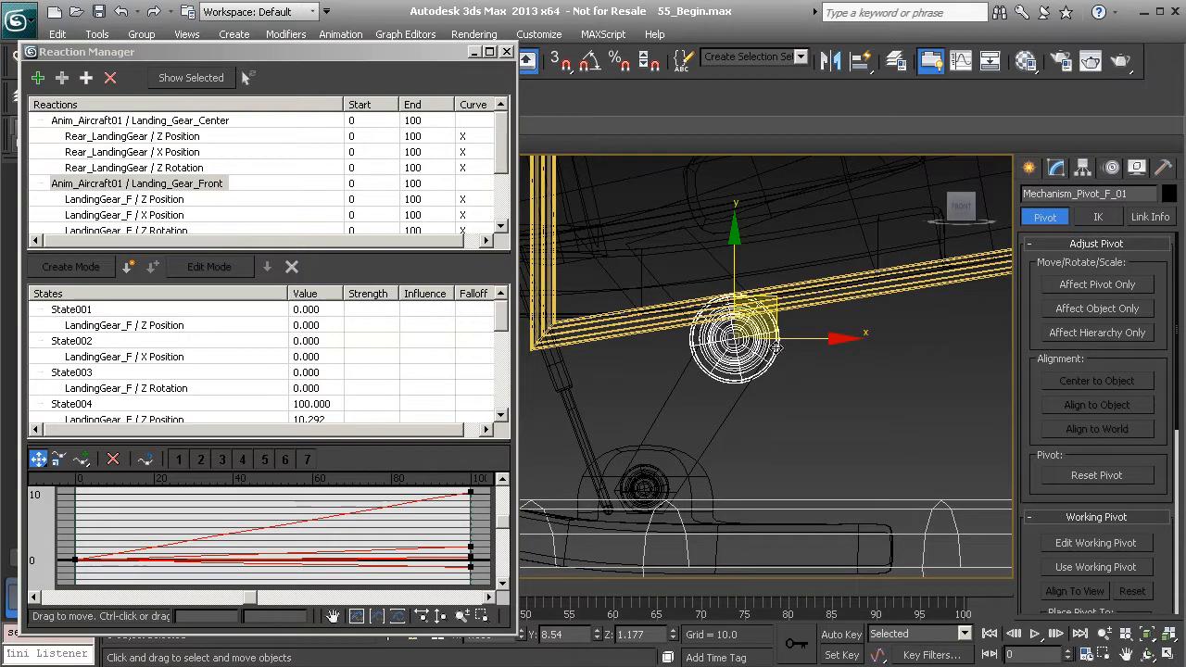